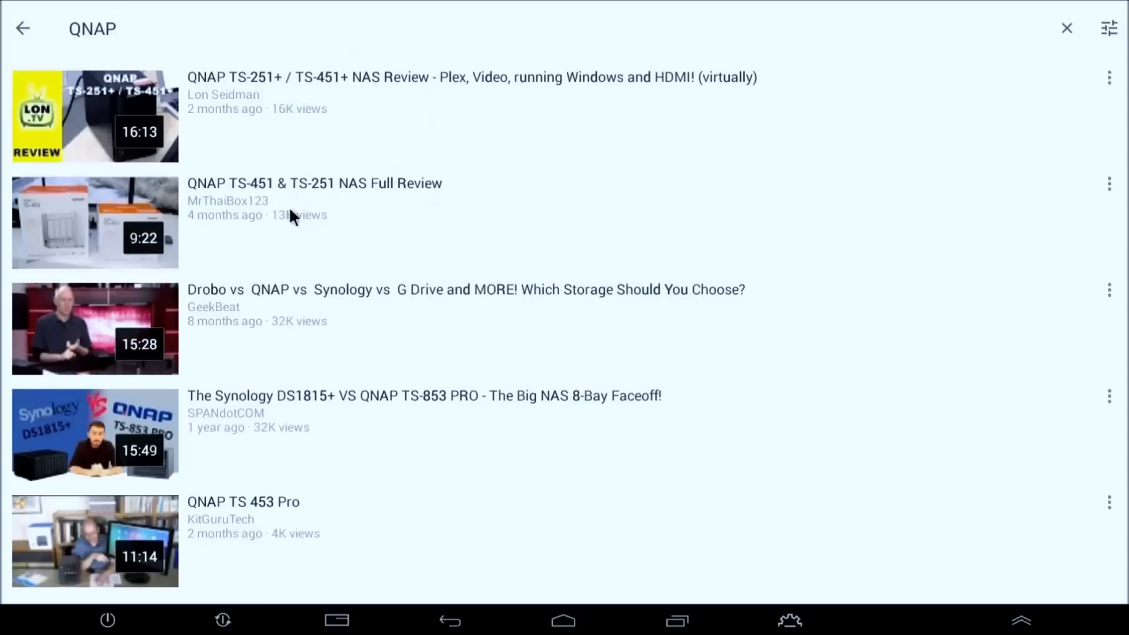
# Play the 'QNAP TS-451 & TS-251 NAS Full Review' video from the QNAP search results.
pyautogui.click(313, 182)
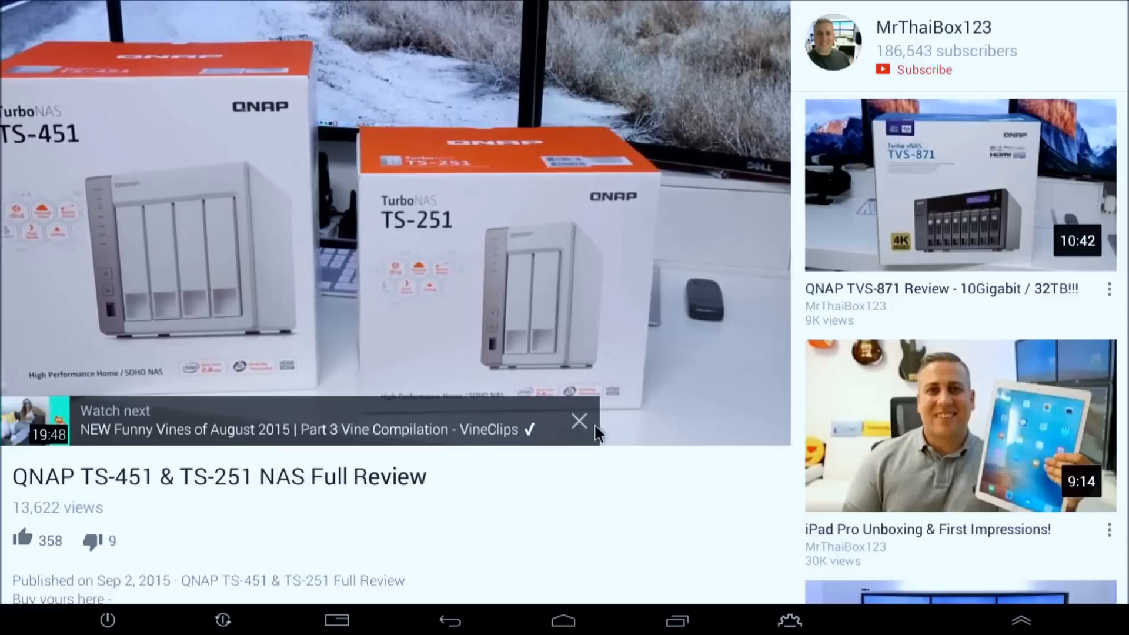
# Dismiss the 'Watch next' suggestion card so the review video plays unobstructed.
pyautogui.click(579, 421)
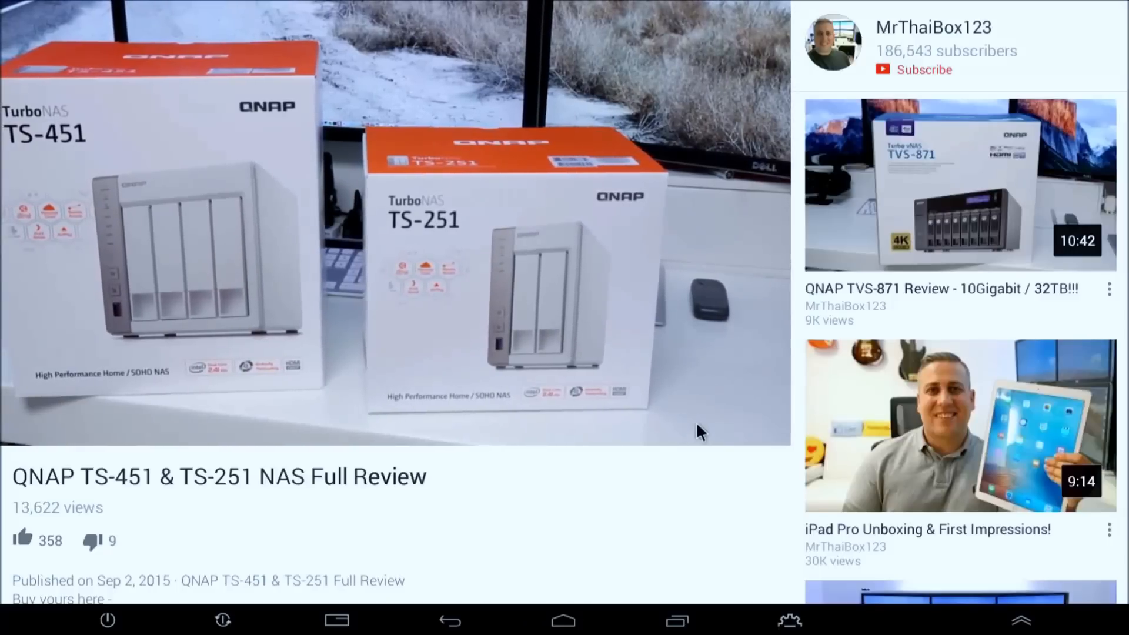